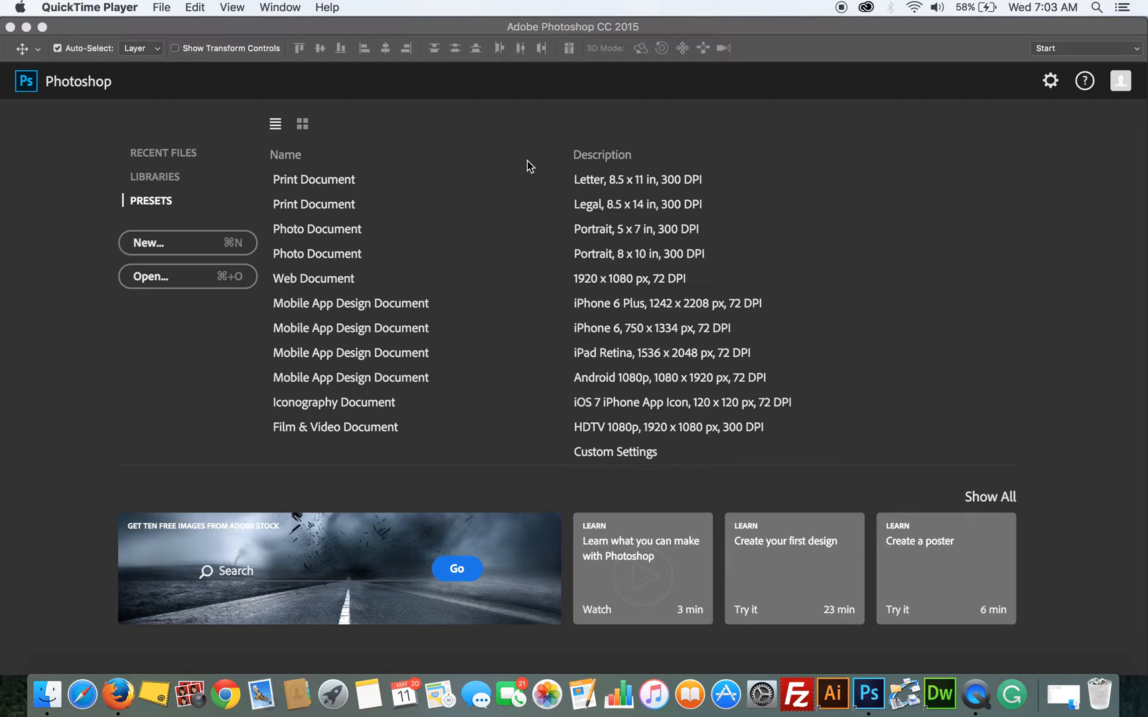
mouse_move(1143, 514)
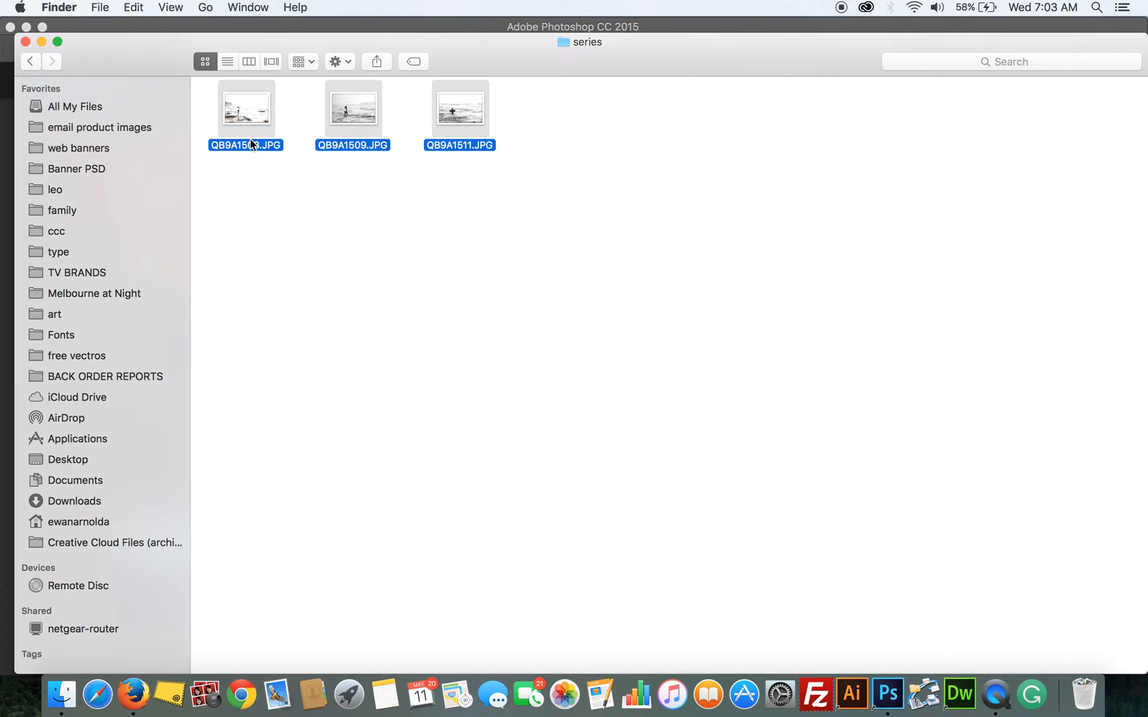
mouse_move(470, 107)
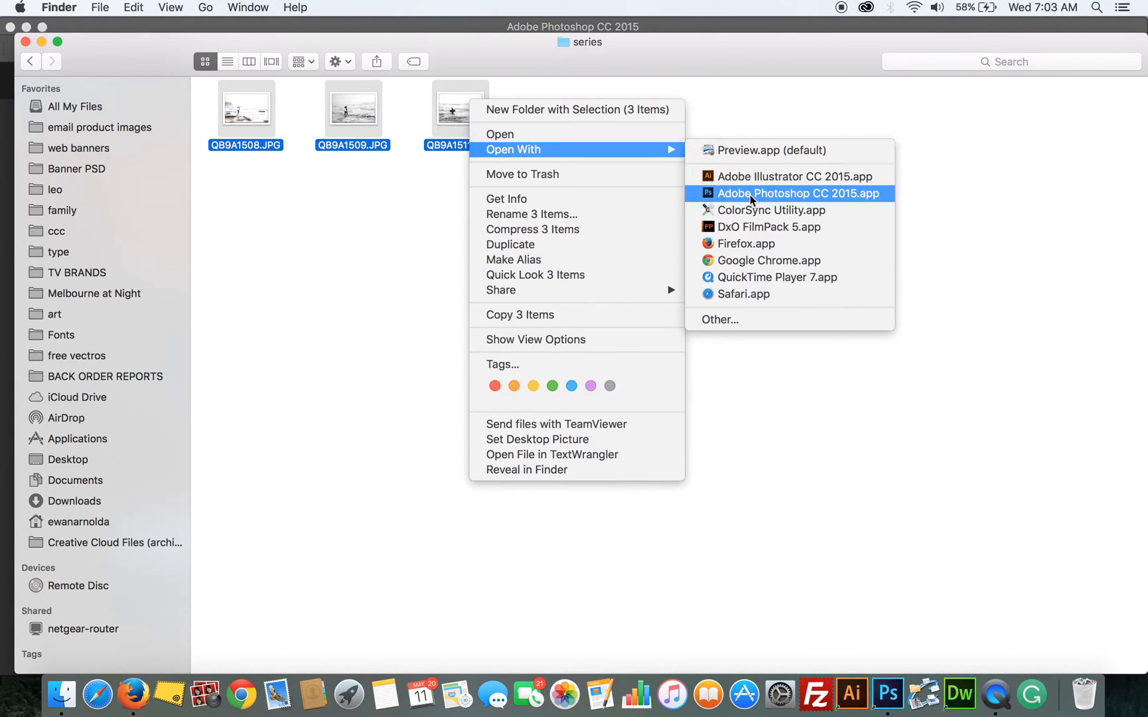
Step: Open the three selected surf JPGs in Adobe Photoshop CC 2015 from Finder
left_click(798, 193)
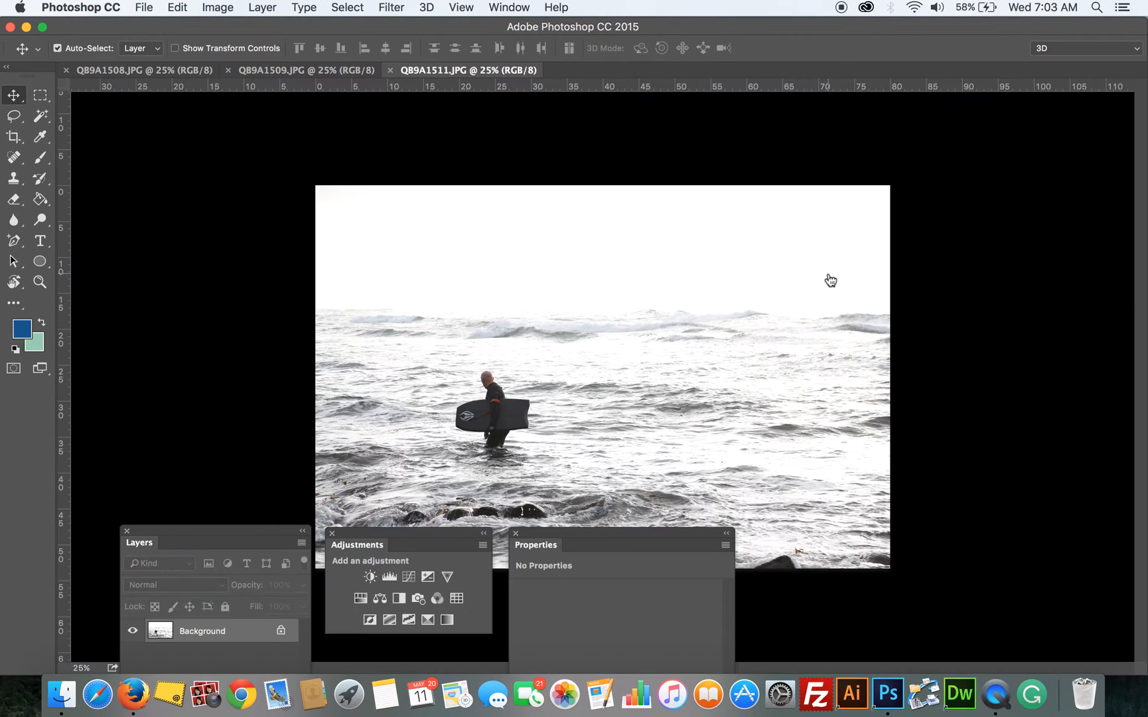
mouse_move(813, 276)
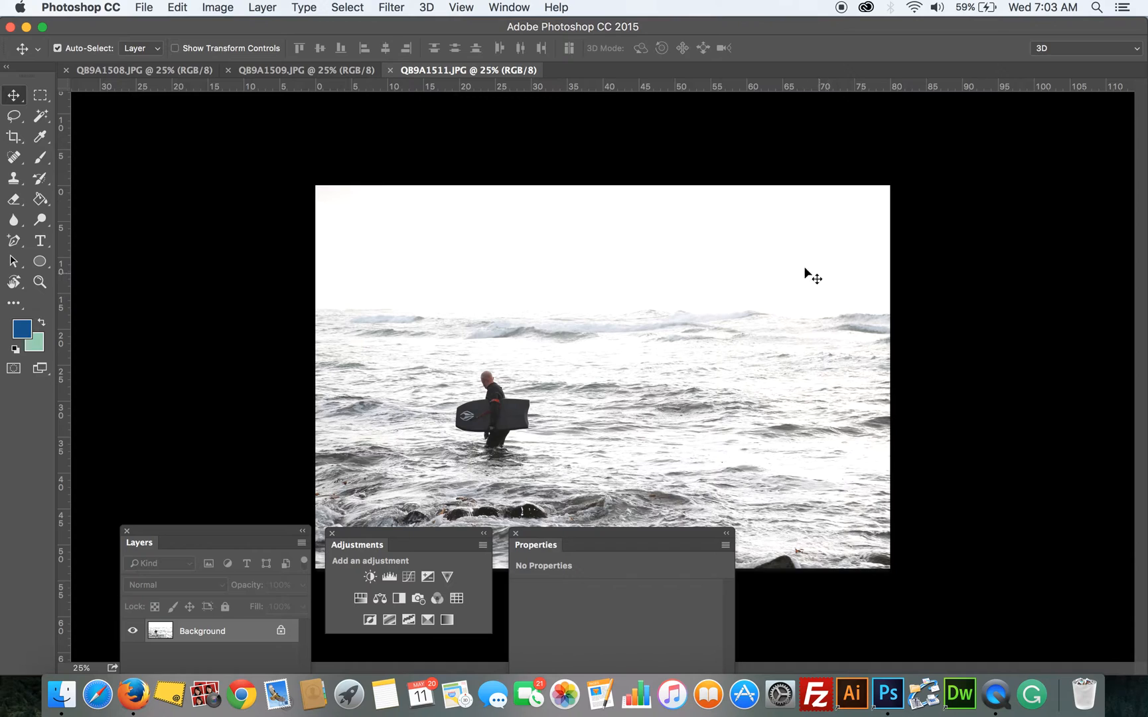
mouse_move(503, 251)
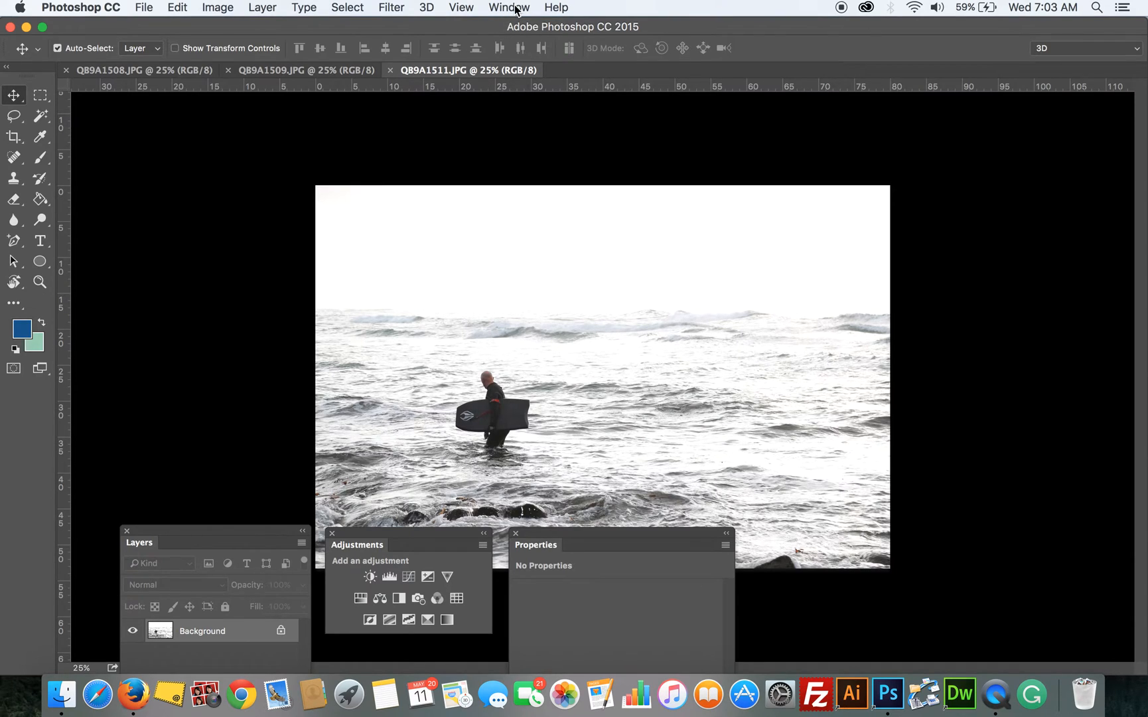
Step: Arrange the three documents as 3-up Stacked via Window > Arrange
left_click(508, 8)
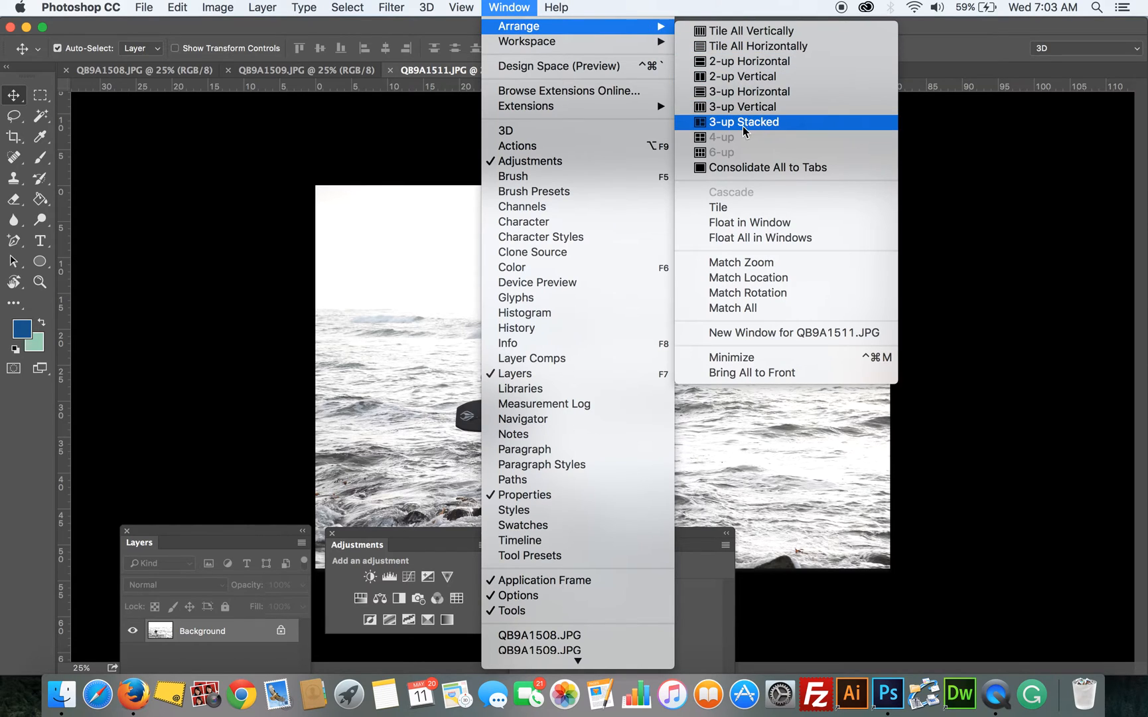
left_click(742, 122)
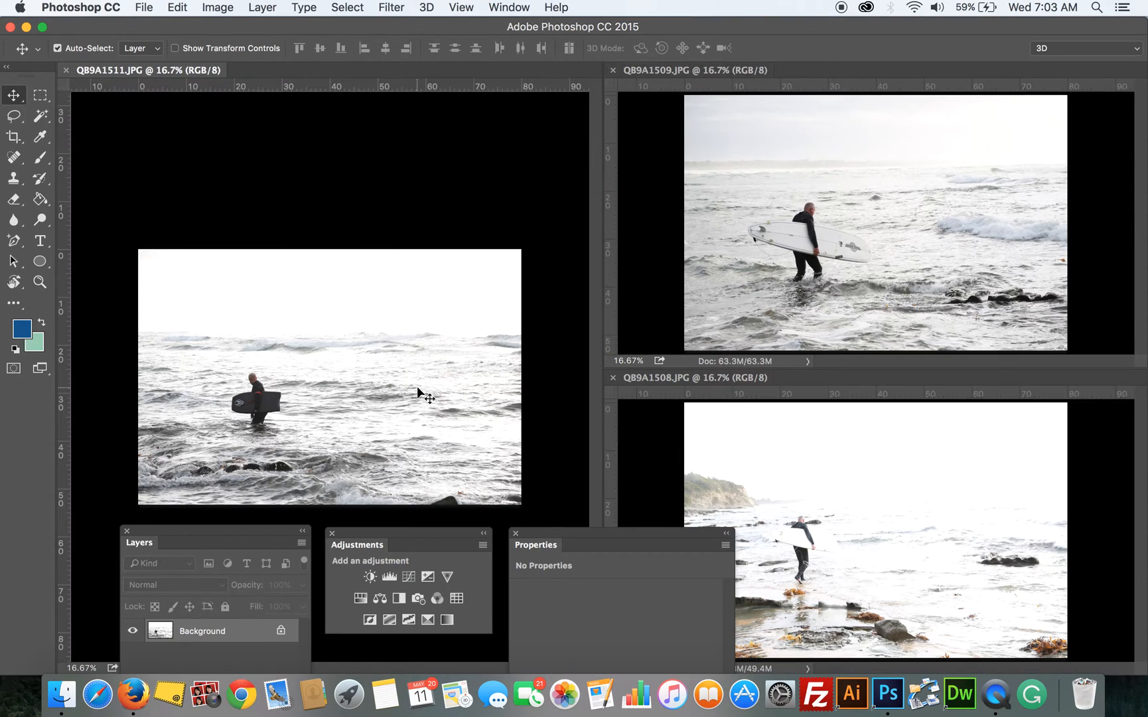
mouse_move(398, 388)
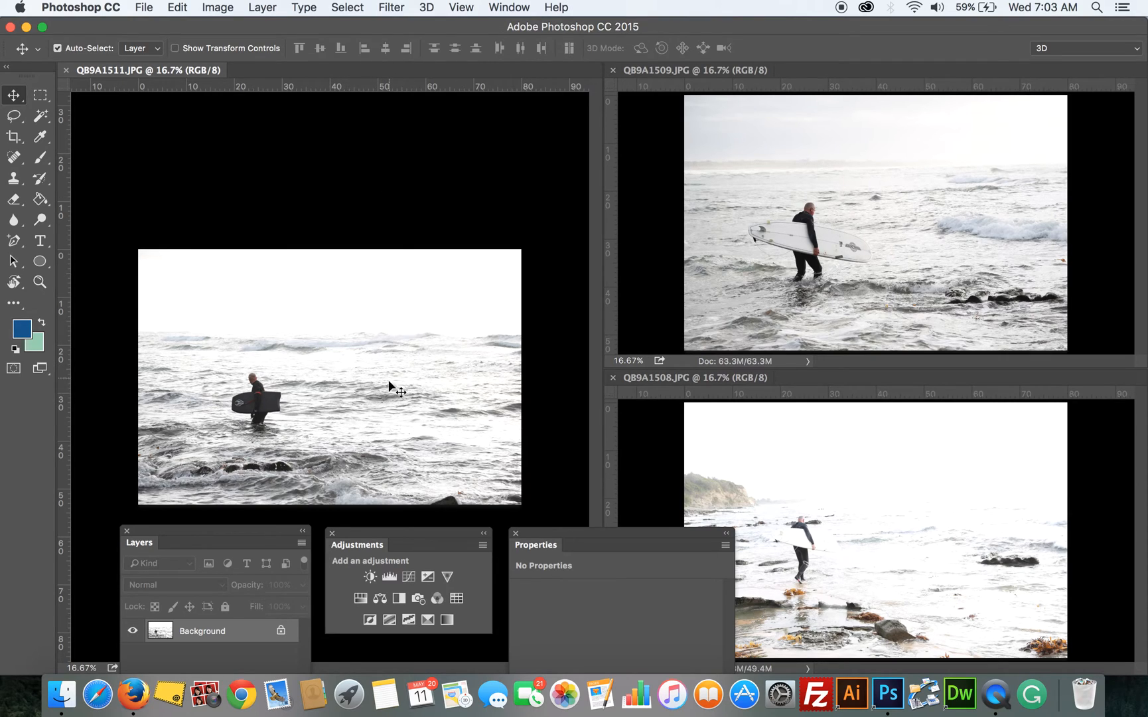
mouse_move(410, 520)
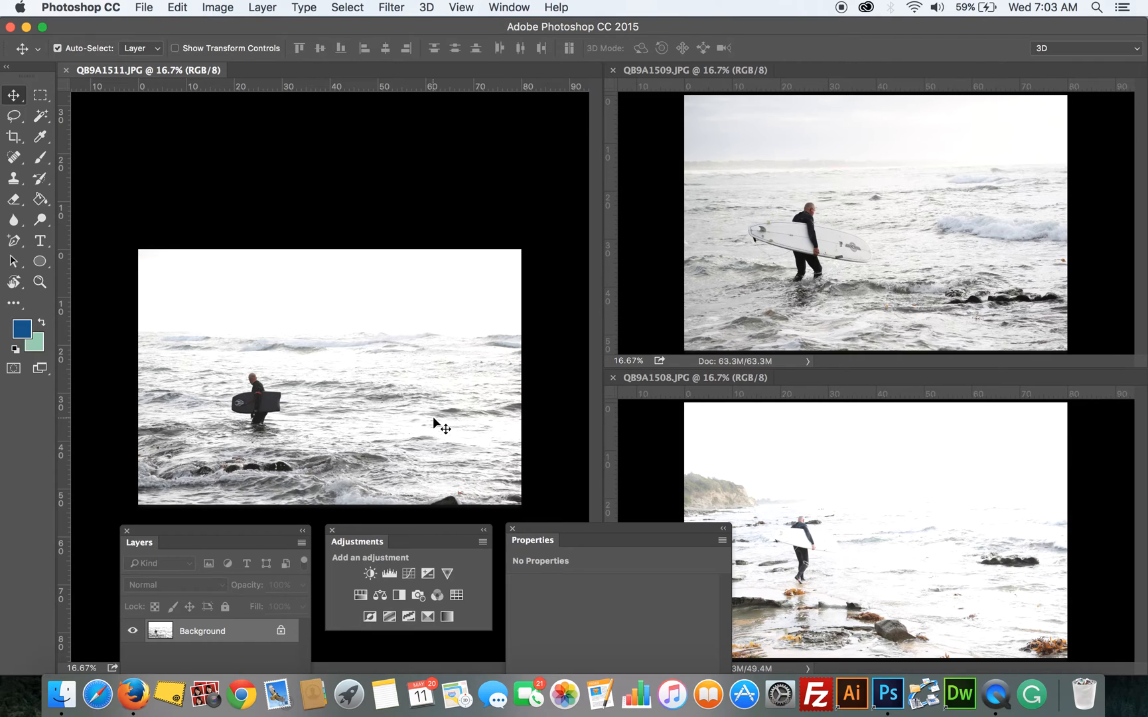
mouse_move(376, 422)
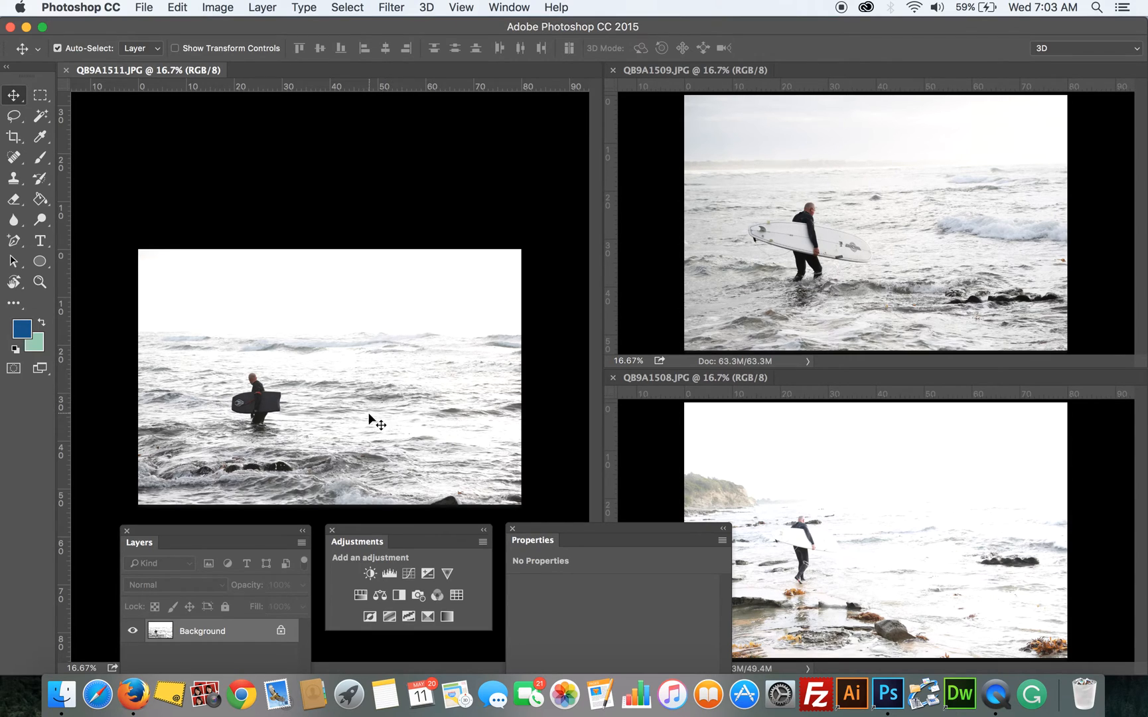
mouse_move(831, 361)
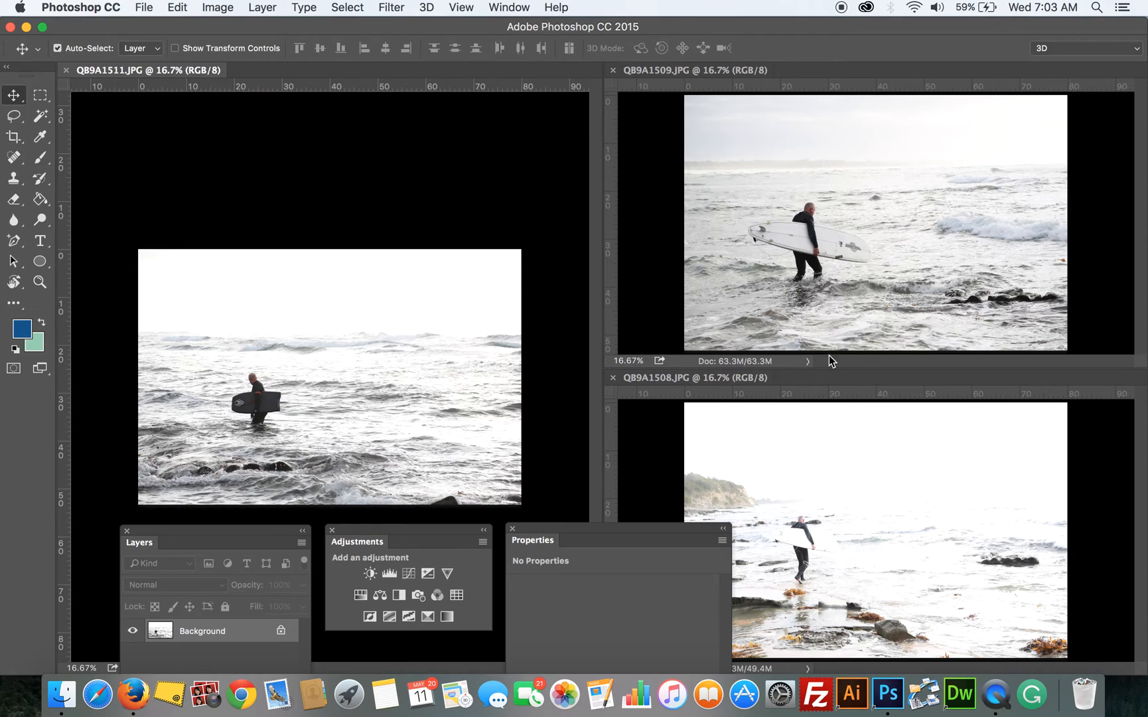
mouse_move(385, 414)
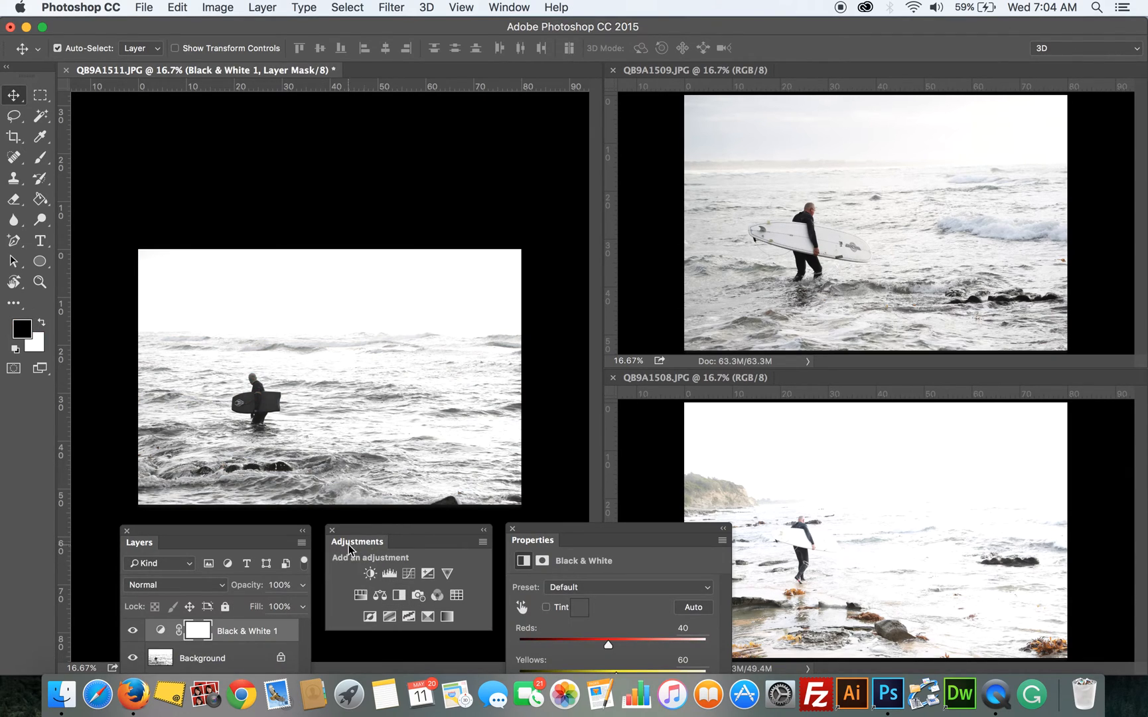
Step: Add a Brightness/Contrast layer to the left photo with brightness 23 and contrast 9
left_click(370, 574)
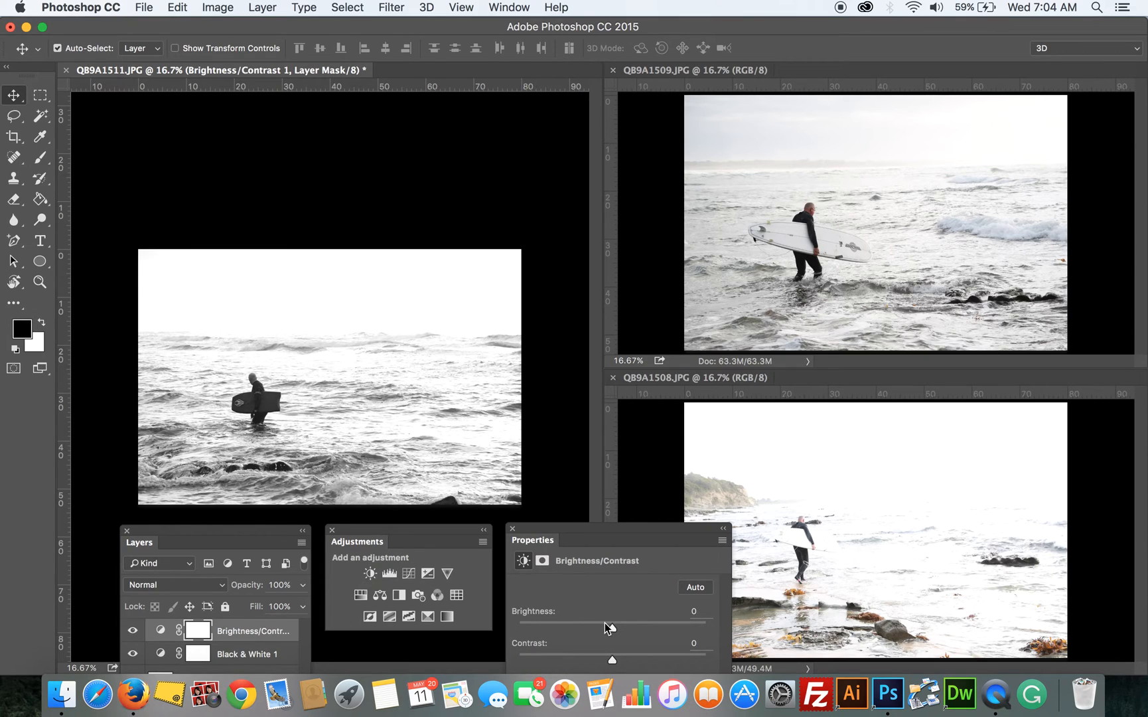
left_click_drag(611, 623, 623, 622)
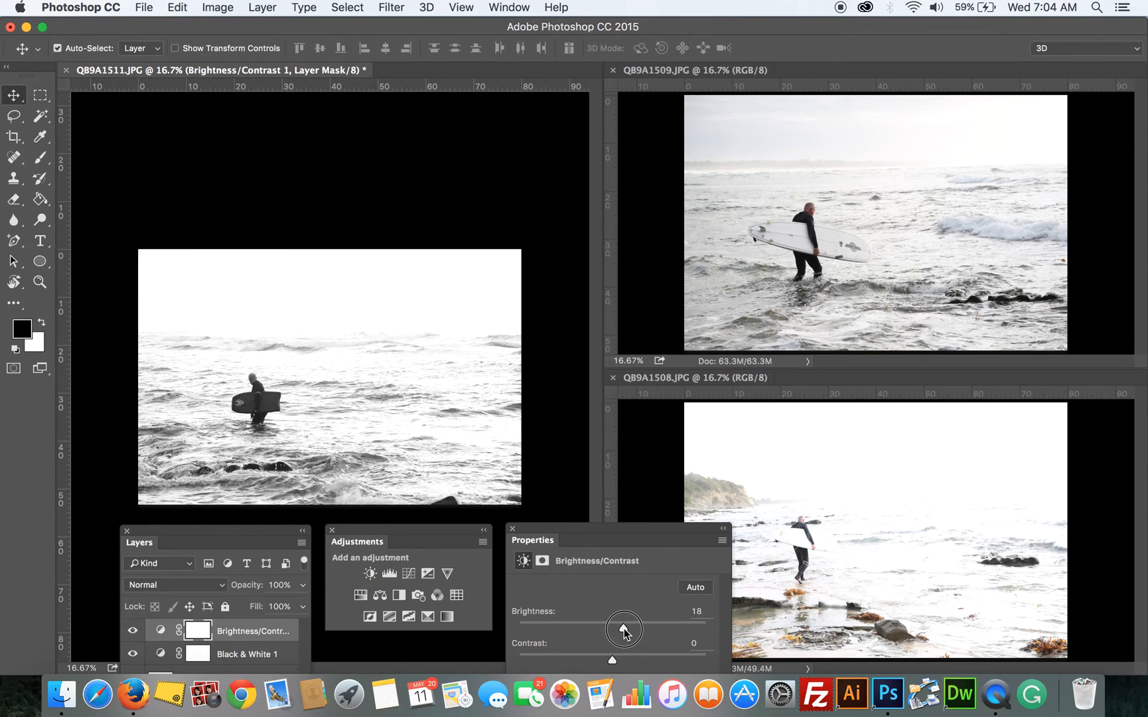
left_click_drag(626, 629, 623, 629)
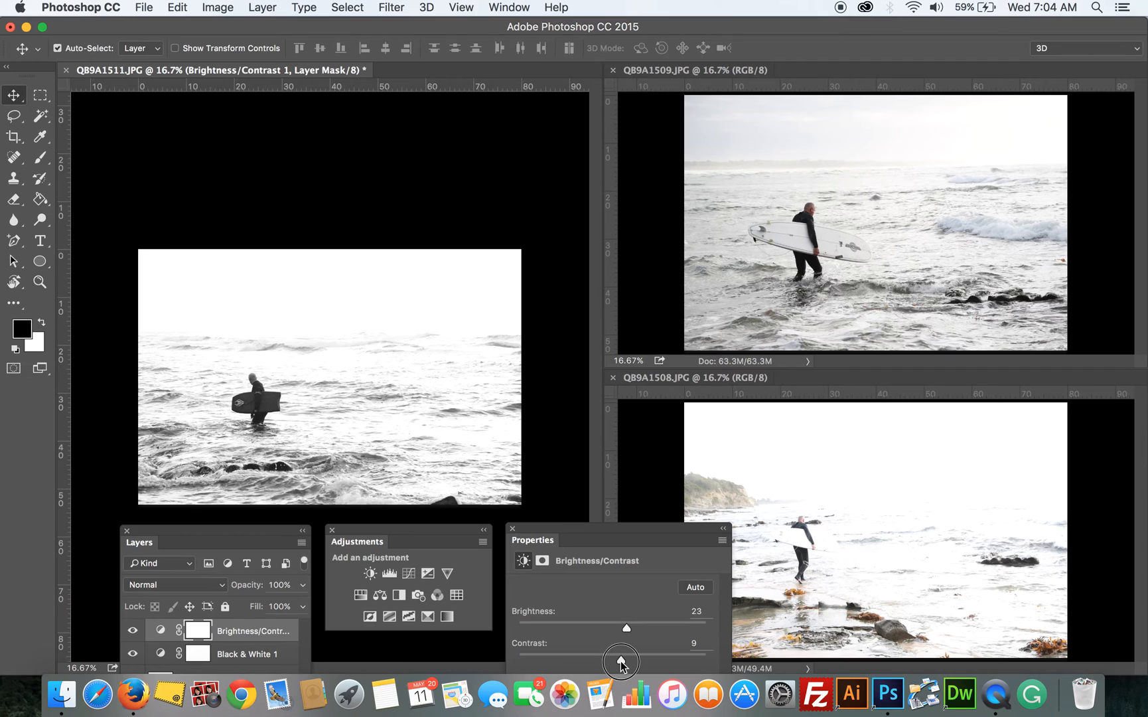
mouse_move(811, 236)
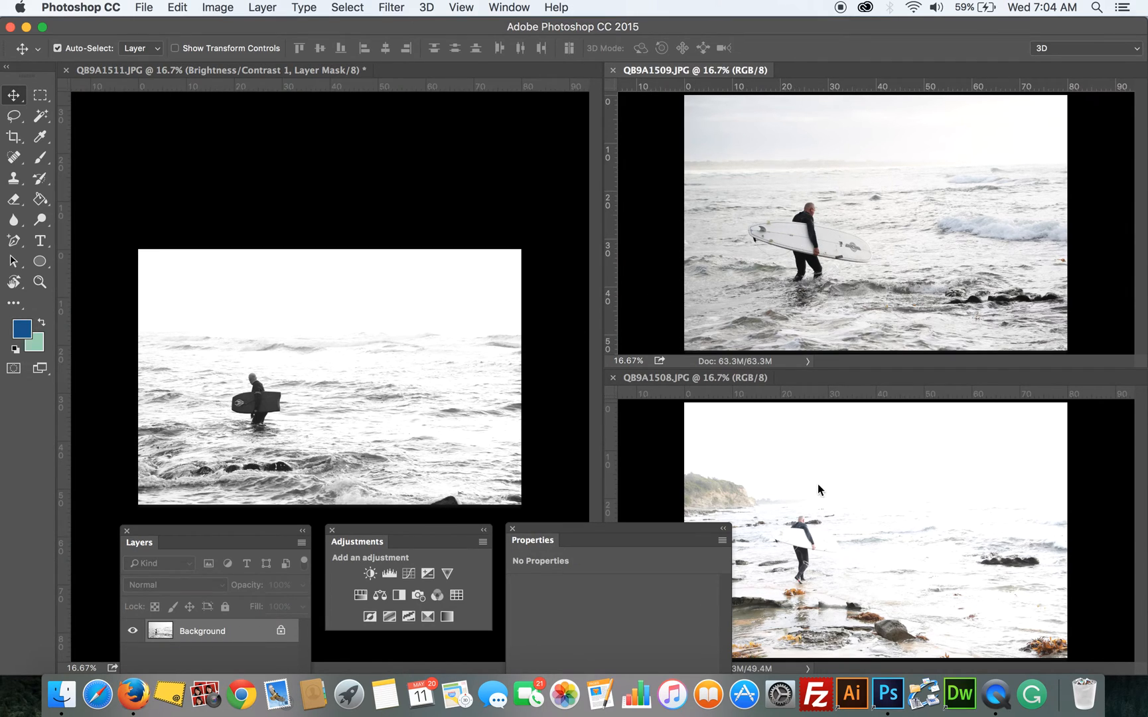
Step: Copy the Black & White 1 and Brightness/Contrast 1 layers onto the other two photos
left_click(370, 573)
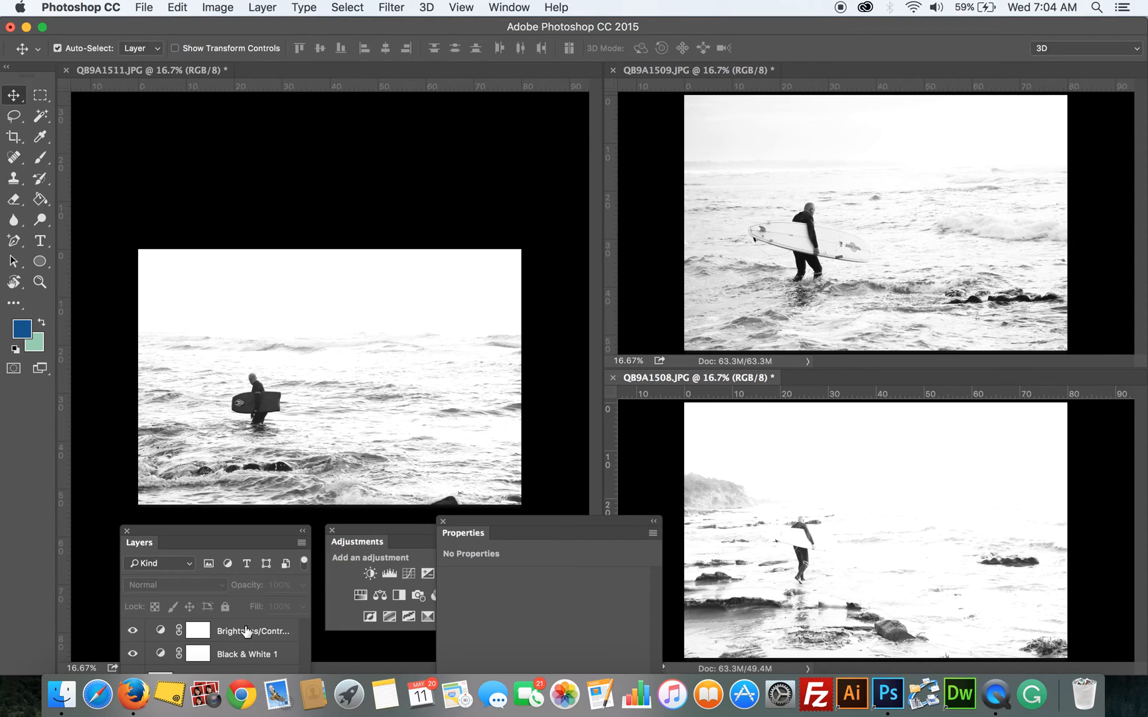
Step: Set the bottom-right photo's Brightness/Contrast layer to brightness -29, contrast 7
left_click(253, 630)
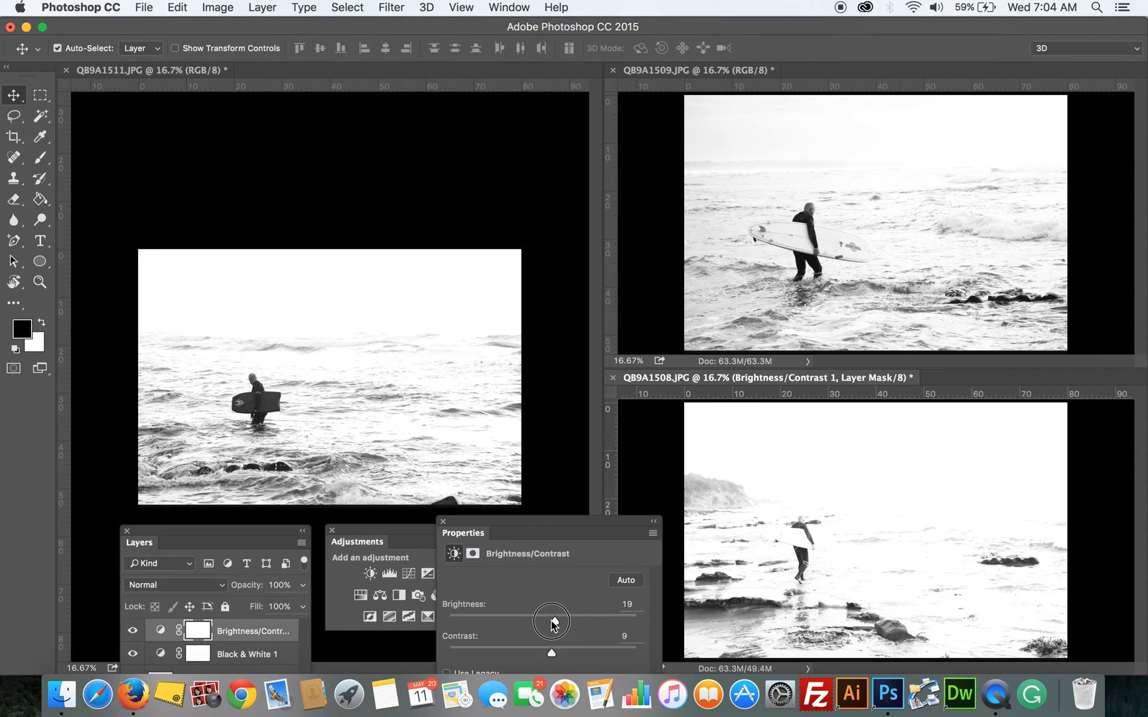
left_click_drag(551, 619, 522, 619)
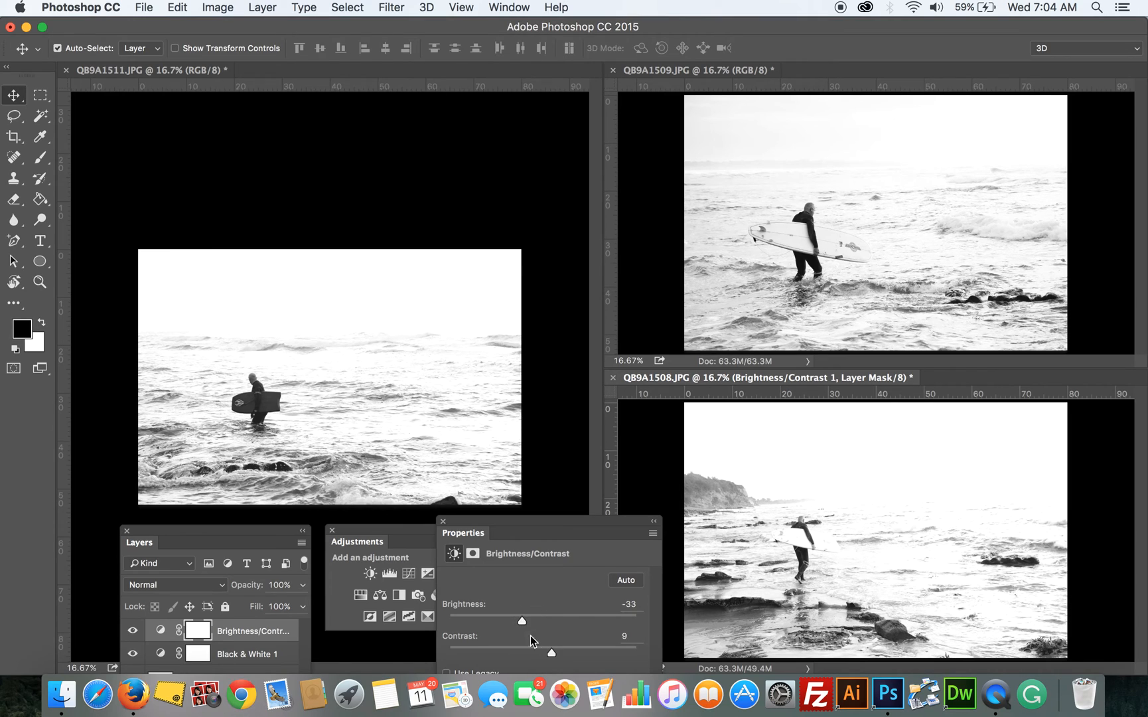
left_click_drag(551, 652, 550, 652)
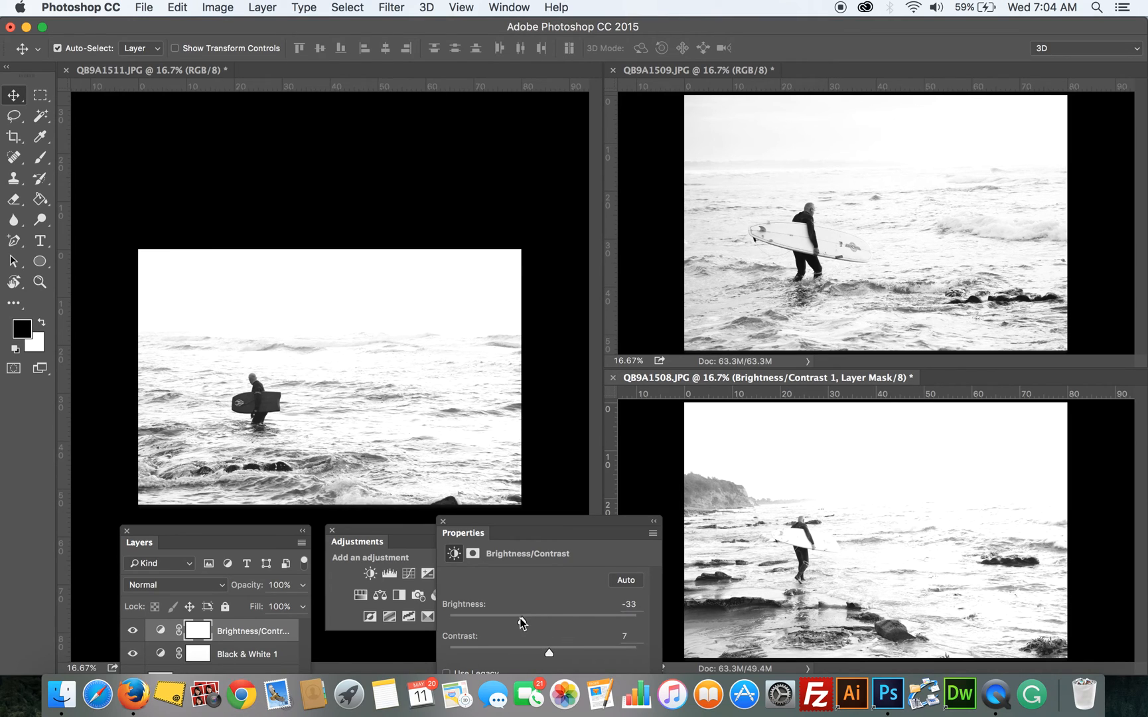
left_click_drag(502, 621, 525, 621)
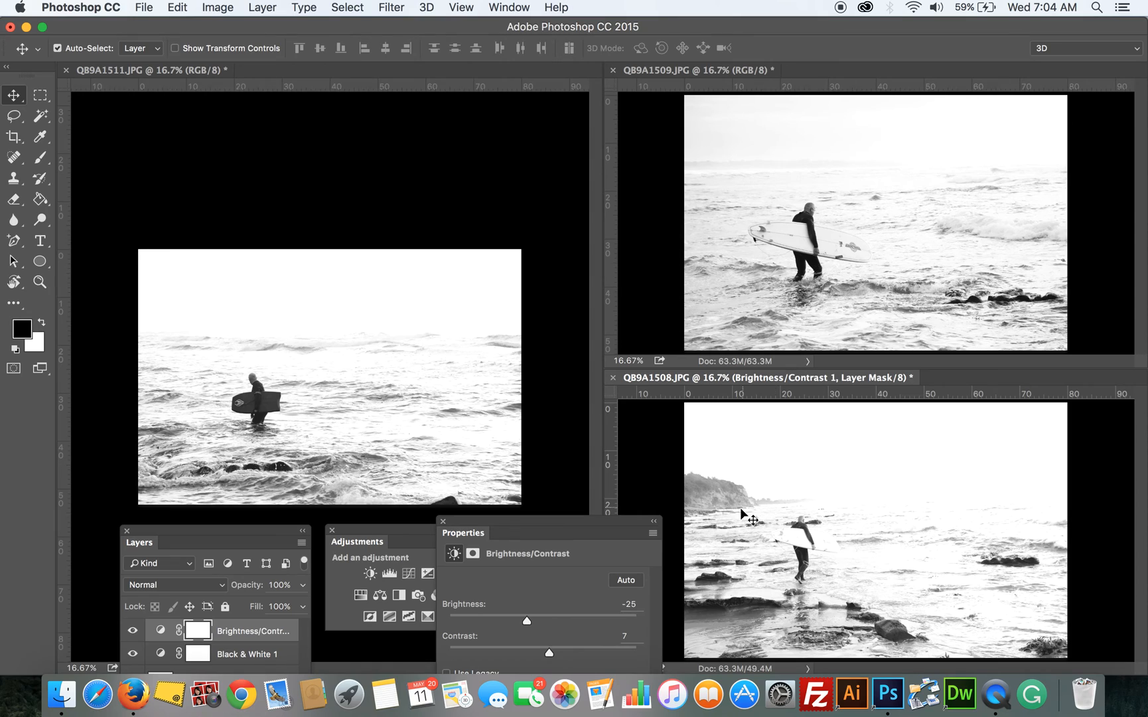
mouse_move(676, 571)
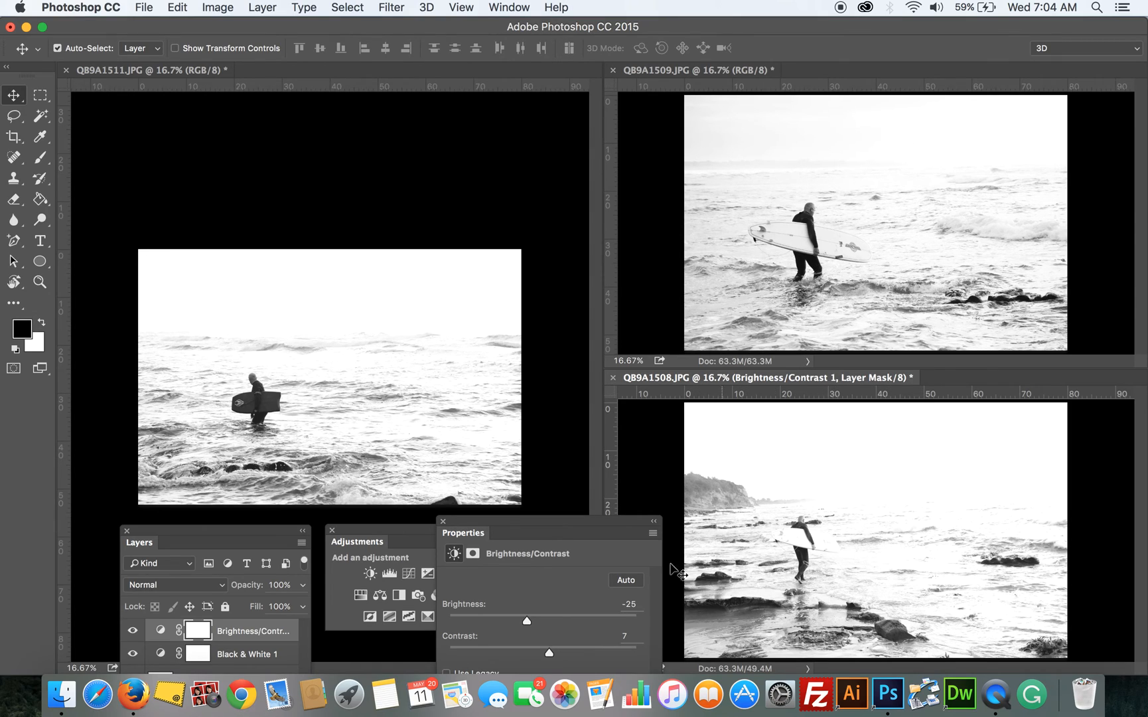
left_click_drag(526, 621, 523, 621)
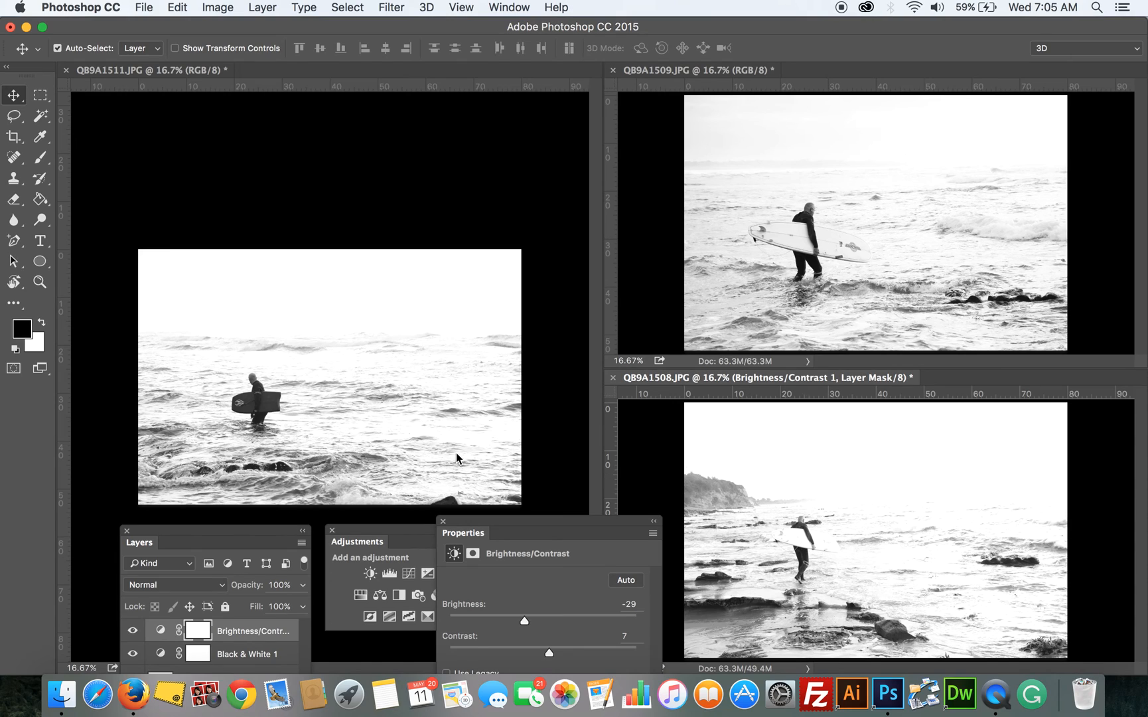
mouse_move(762, 523)
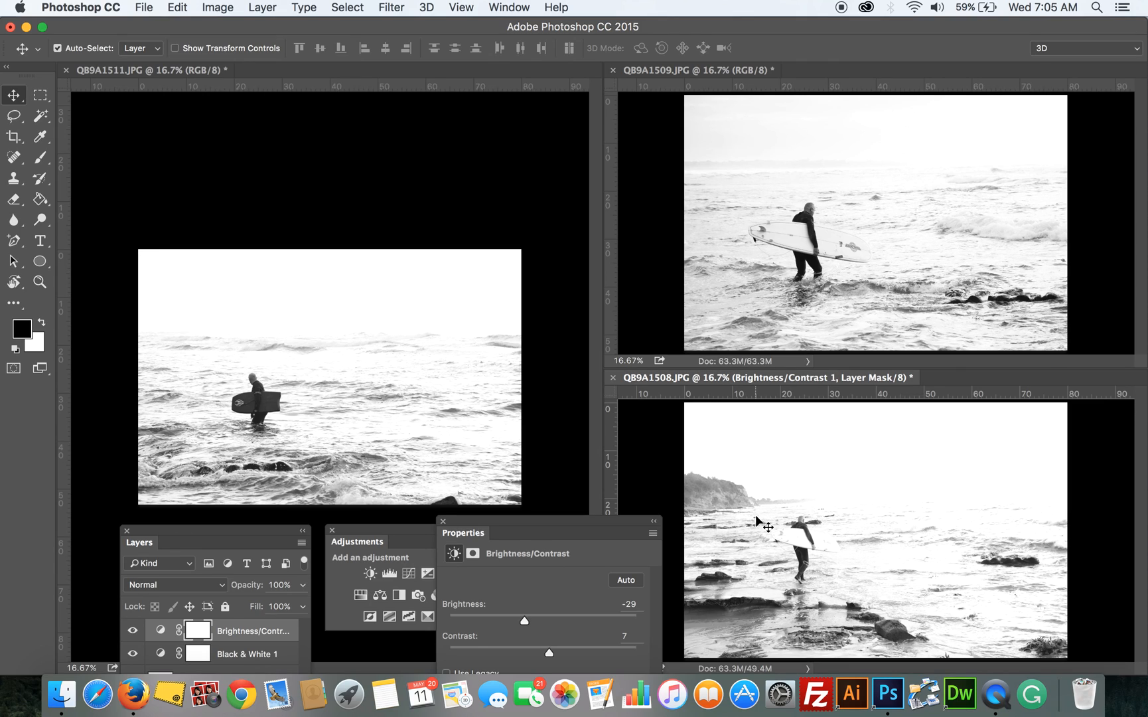
mouse_move(820, 235)
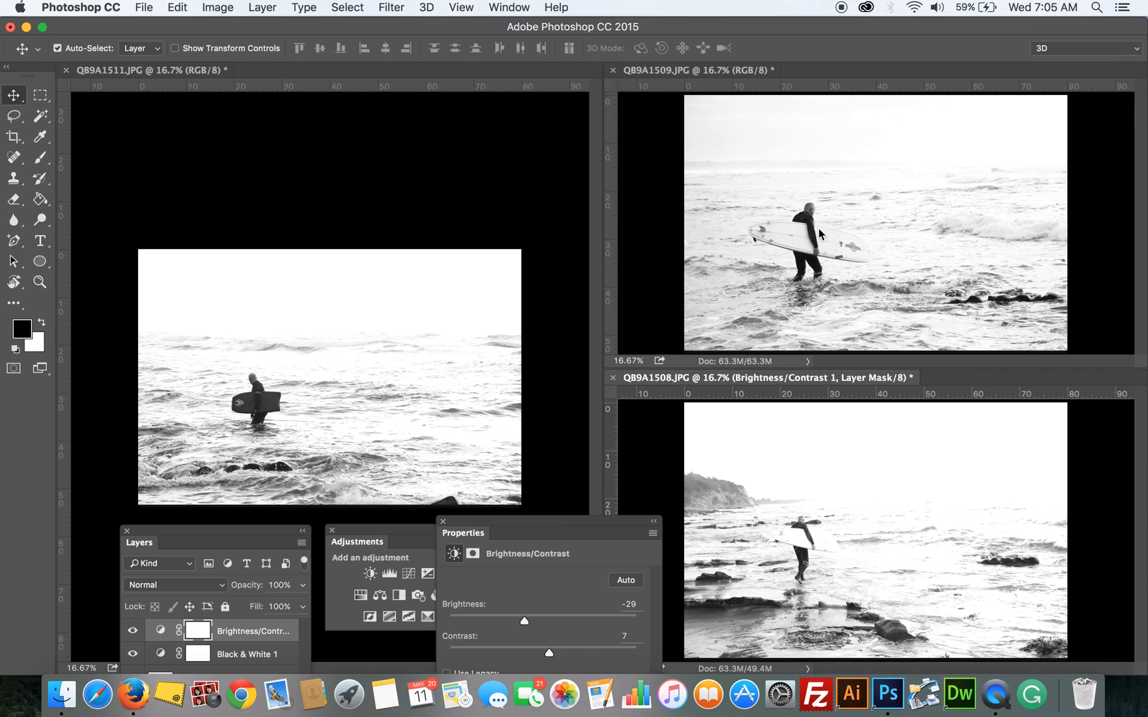